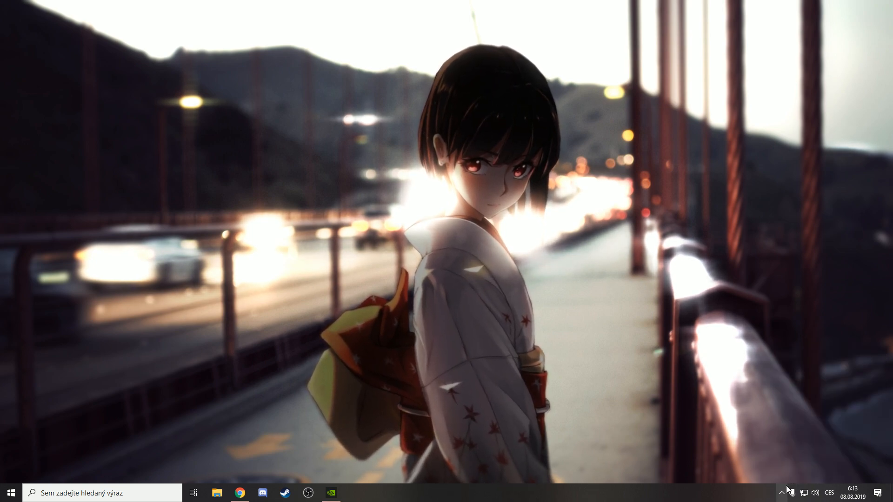
- Reveal the hidden tray icons to reach the Wallpaper Engine icon's context menu
{"action": "left_click", "coordinate": [786, 492]}
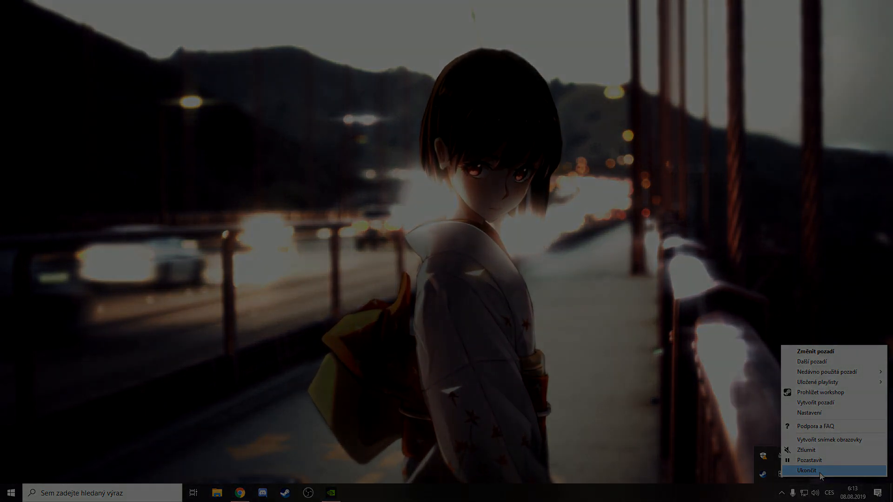
{"action": "left_click", "coordinate": [804, 471]}
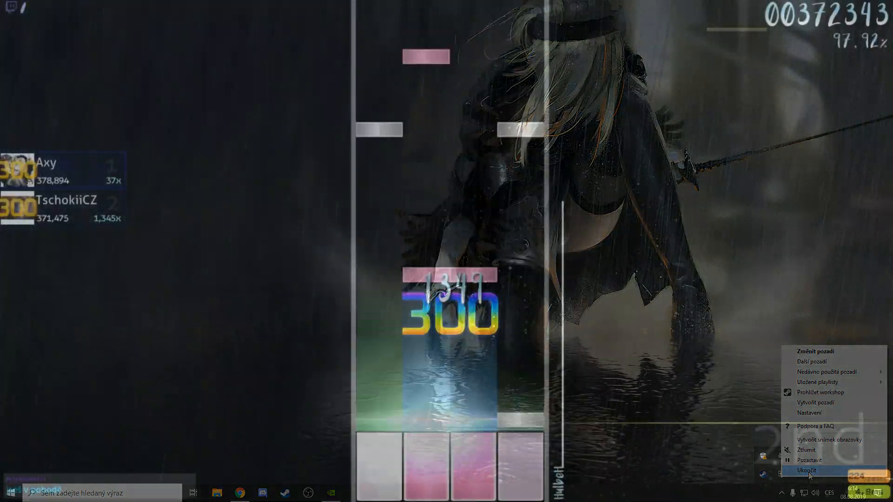
- Finish the osu!mania session and return to Wallpaper Engine's open tray menu
{"action": "left_click", "coordinate": [807, 470]}
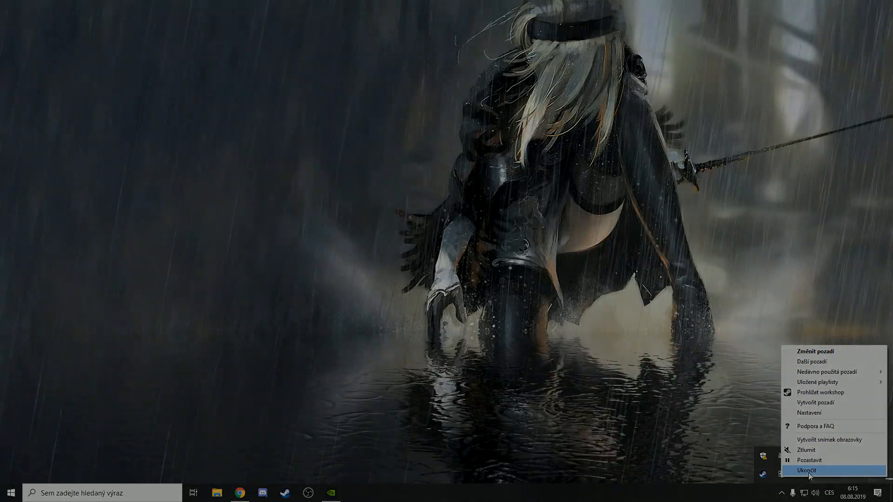
- Choose Ukončit from the Wallpaper Engine tray context menu
{"action": "left_click", "coordinate": [806, 470]}
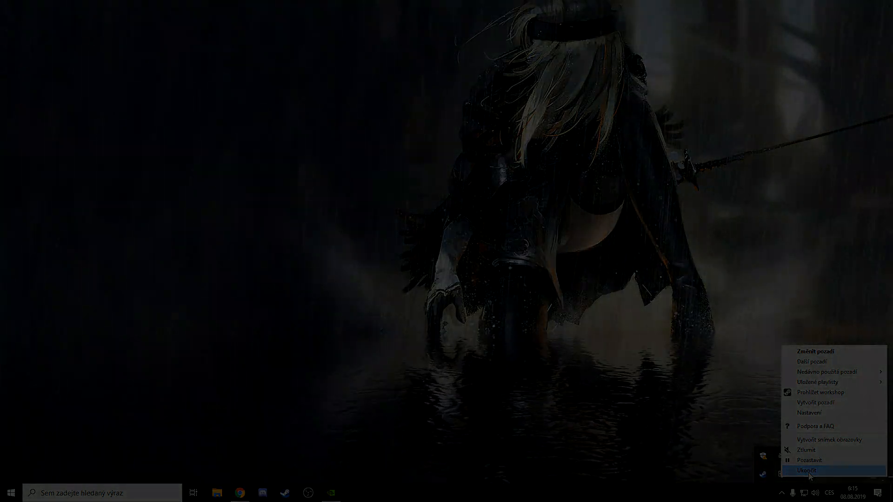